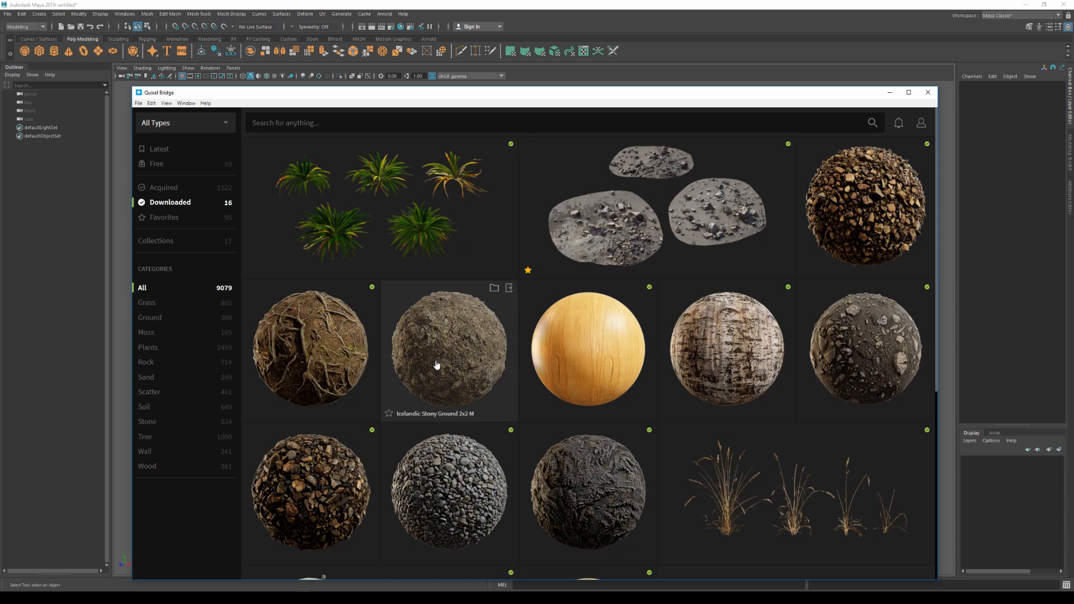
- Set the export target for Icelandic Stony Ground 2x2 M to Maya
click(448, 349)
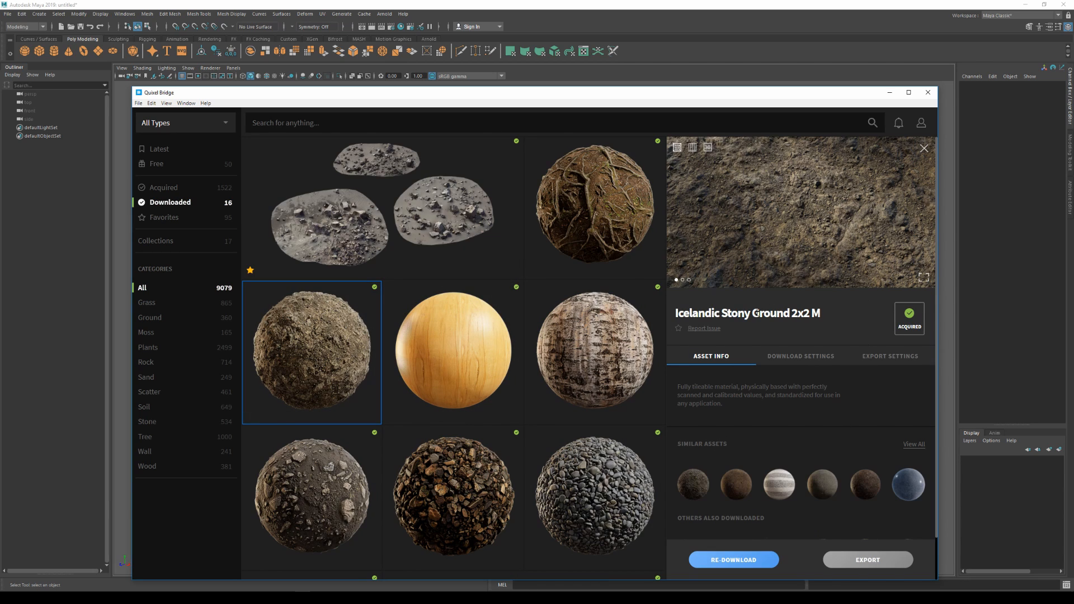
click(889, 356)
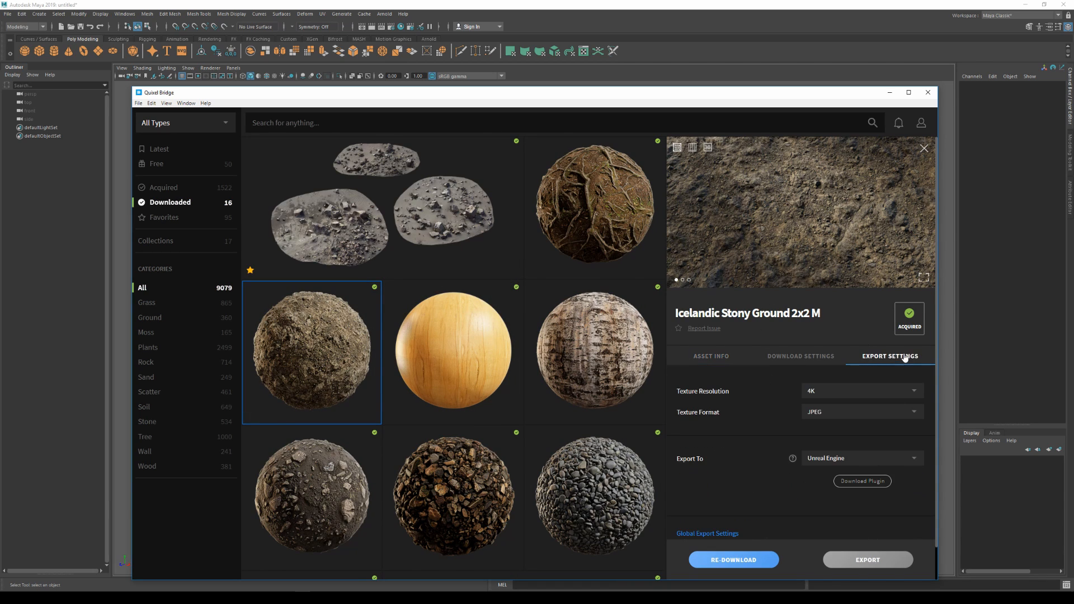
click(862, 458)
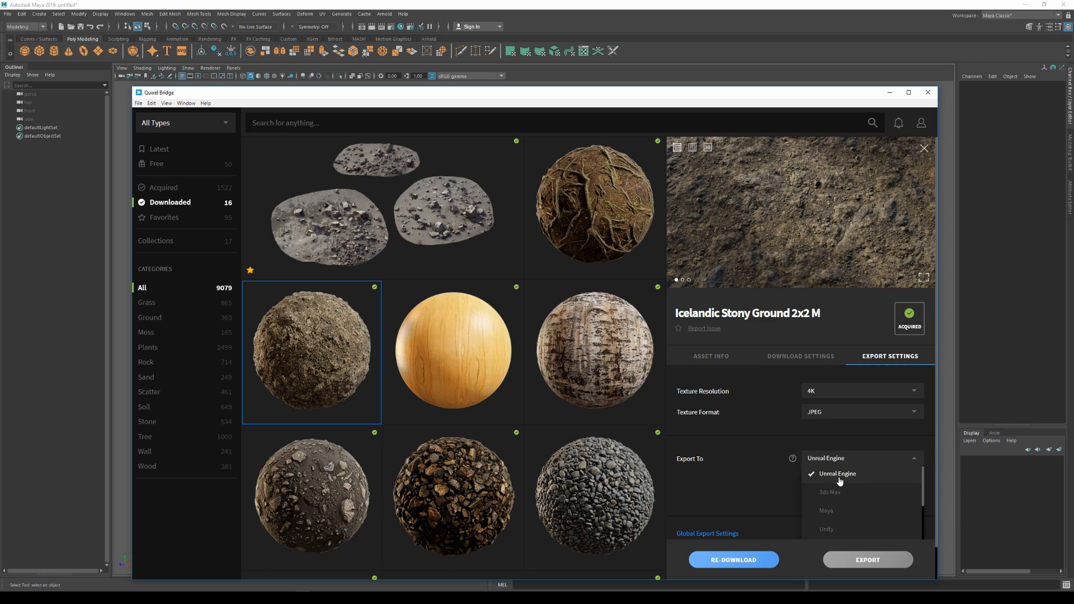
click(825, 510)
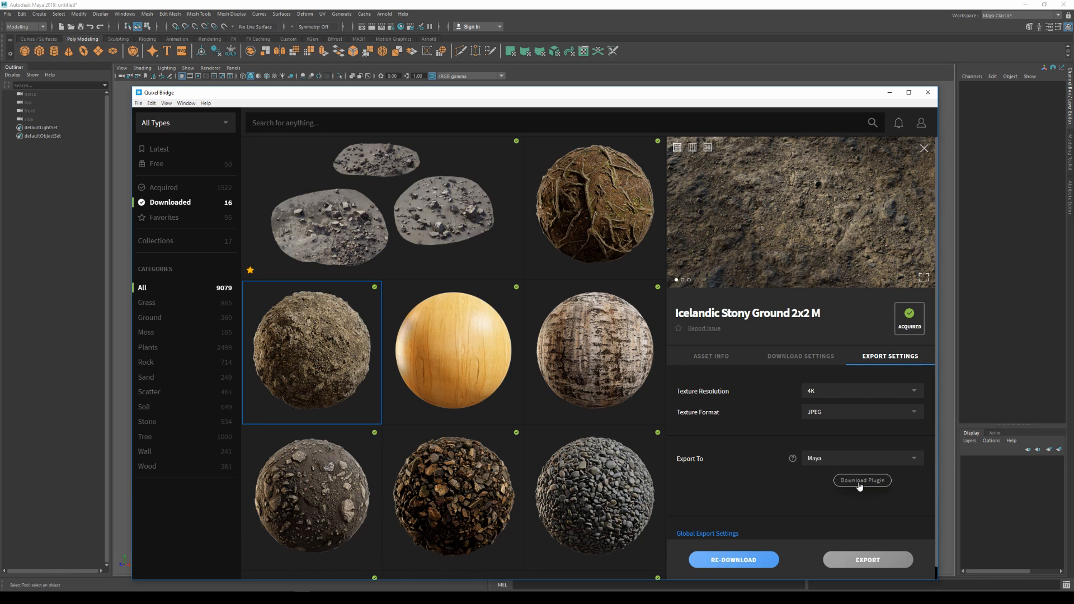
- Download the Maya exporter plugin and copy its install script
click(862, 480)
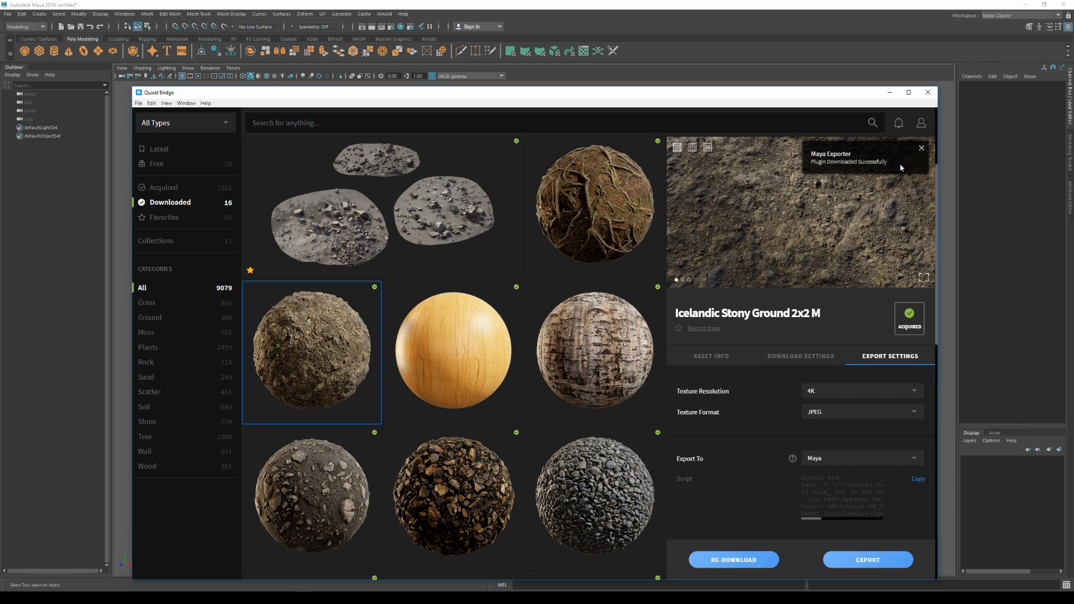
click(921, 148)
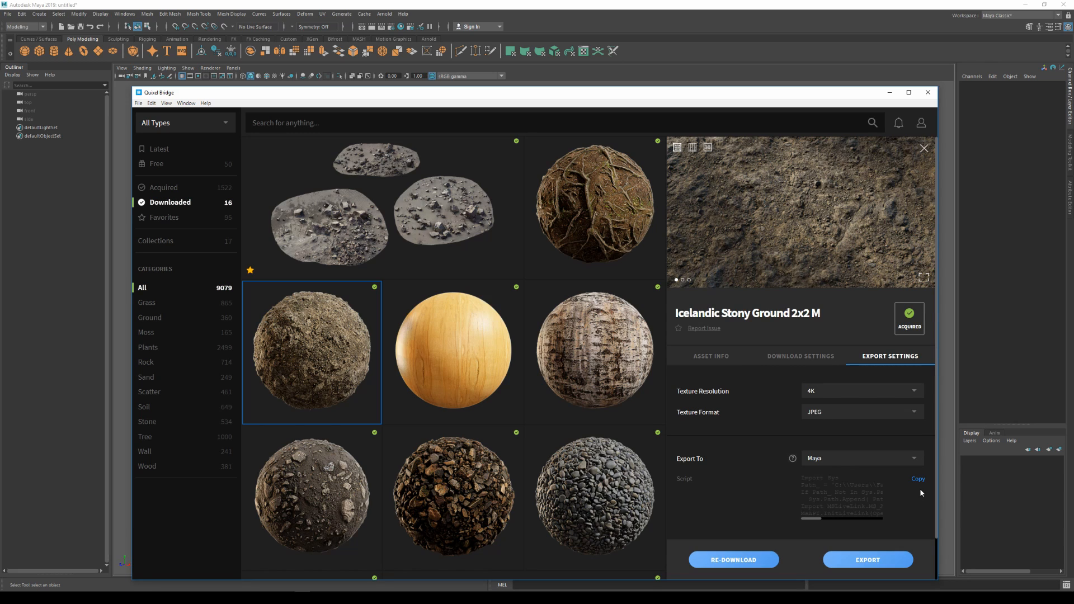
click(917, 478)
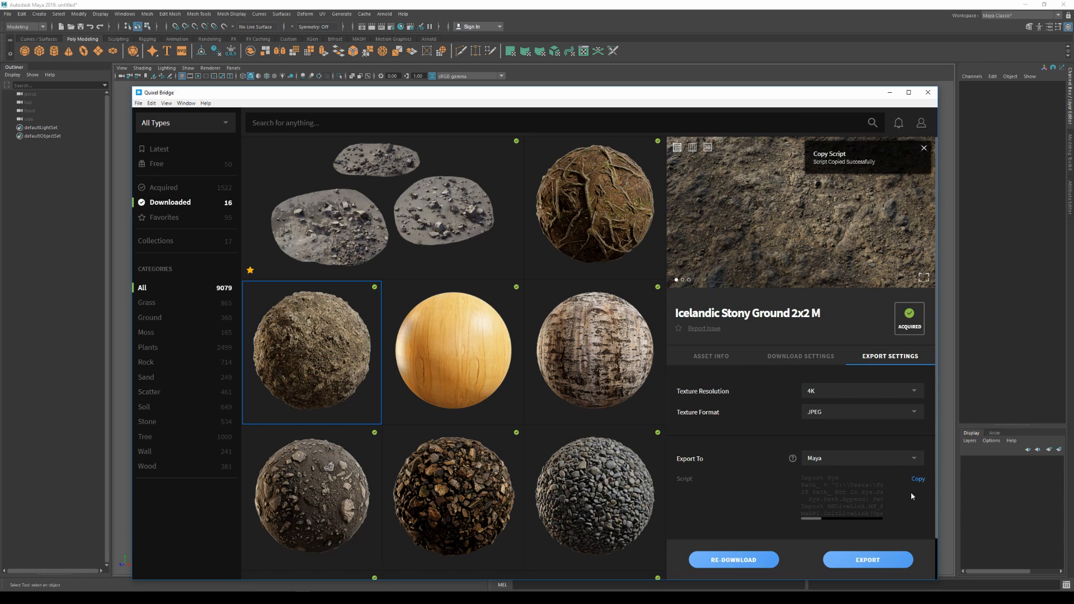
mouse_move(834, 512)
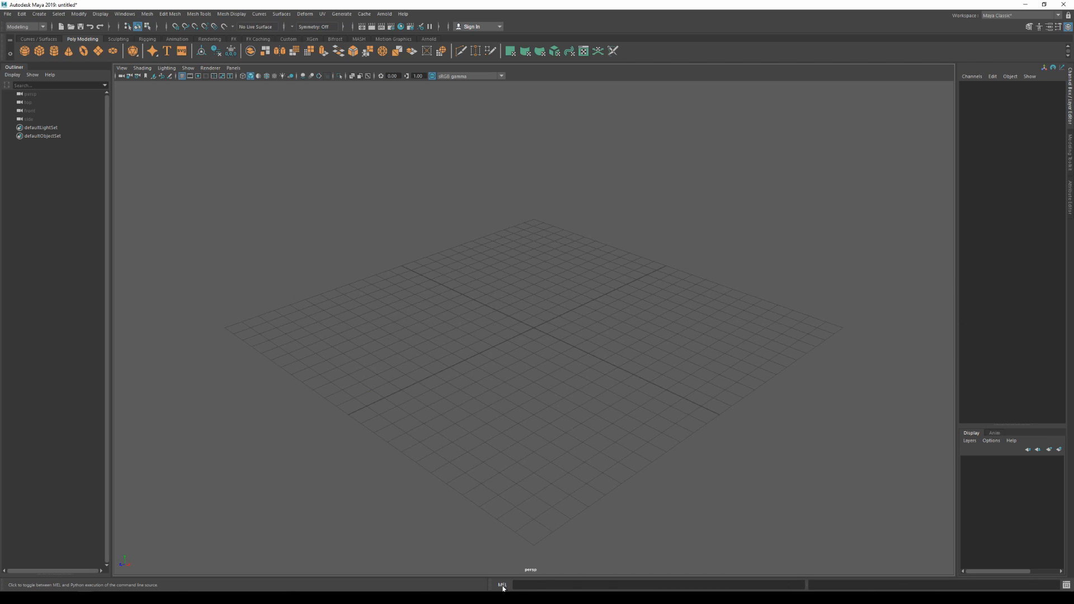
- Run the copied script in the Python command line and set MS LiveLink's render engine to Arnold
click(502, 584)
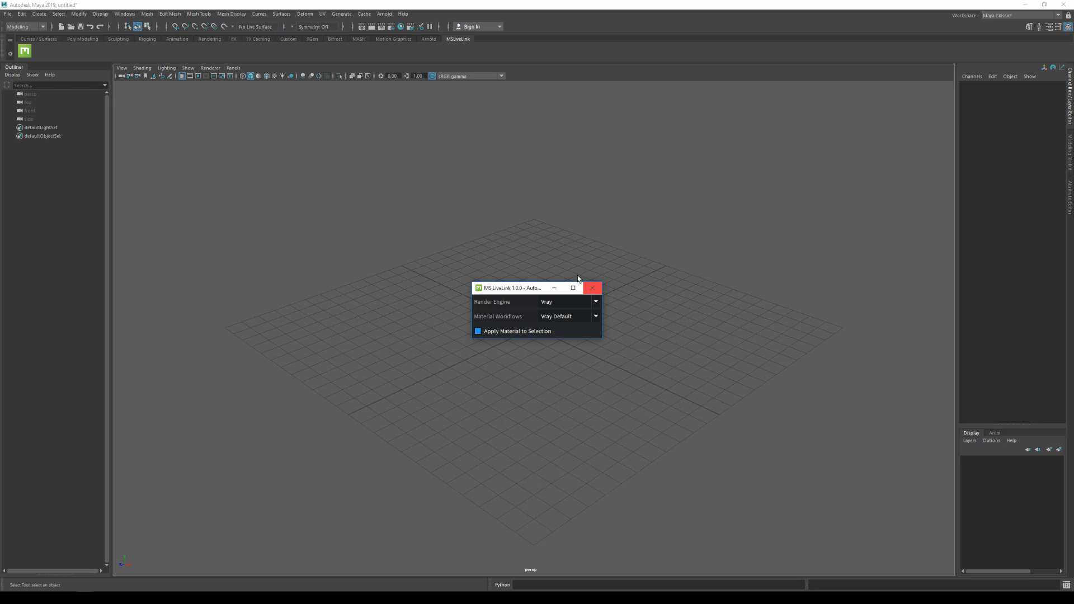
mouse_move(524, 294)
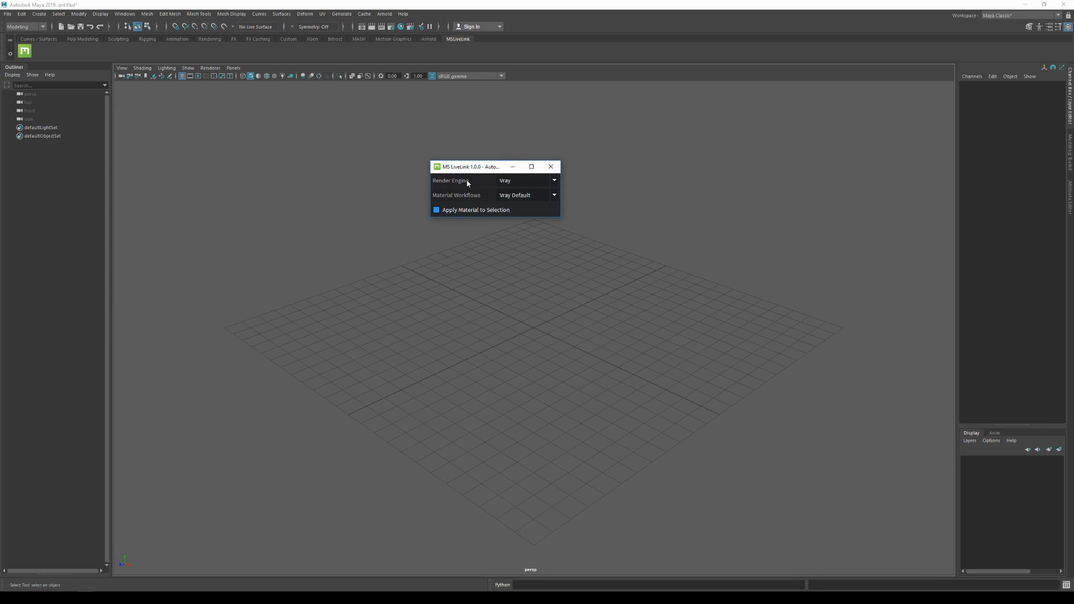
click(553, 180)
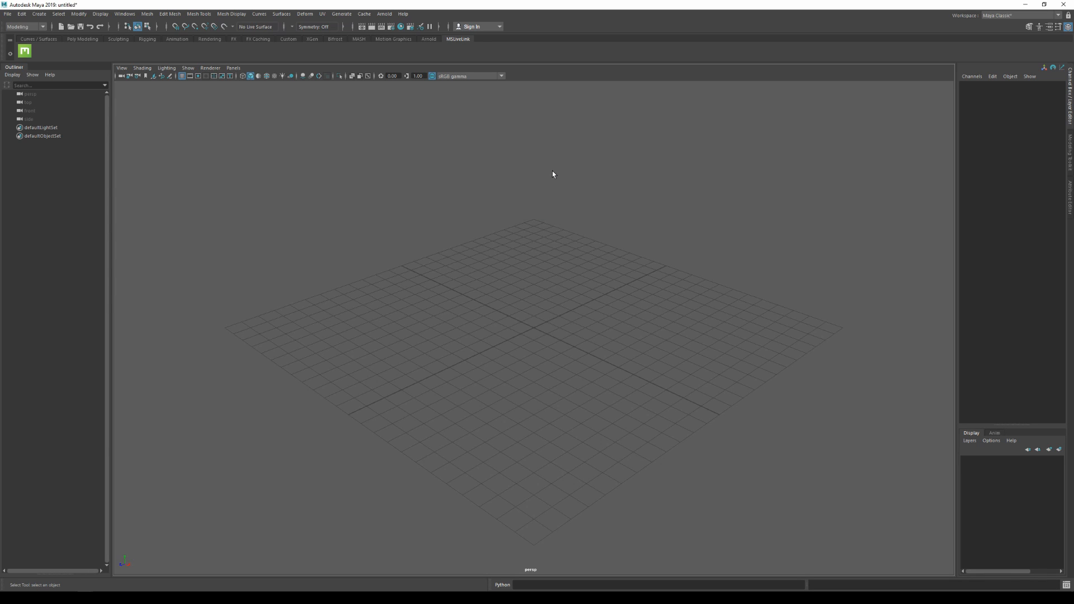
mouse_move(477, 66)
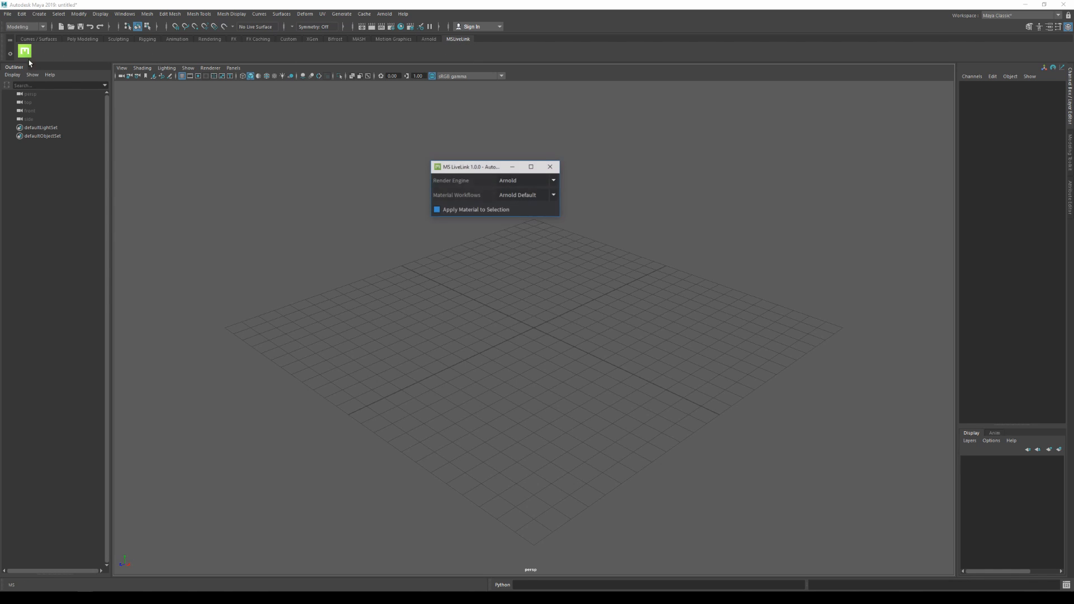
click(549, 166)
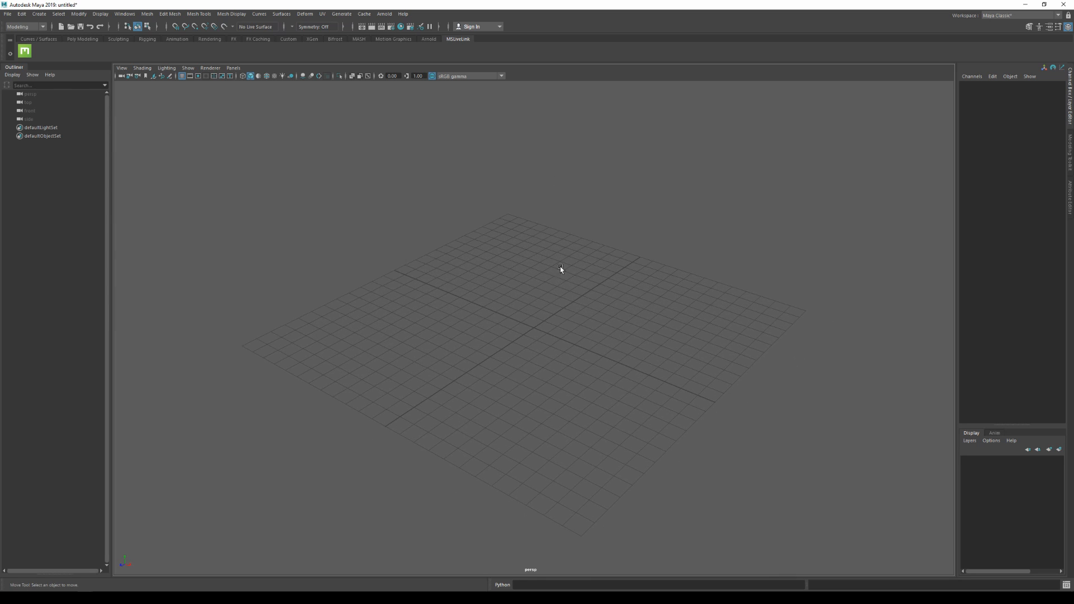
mouse_move(630, 259)
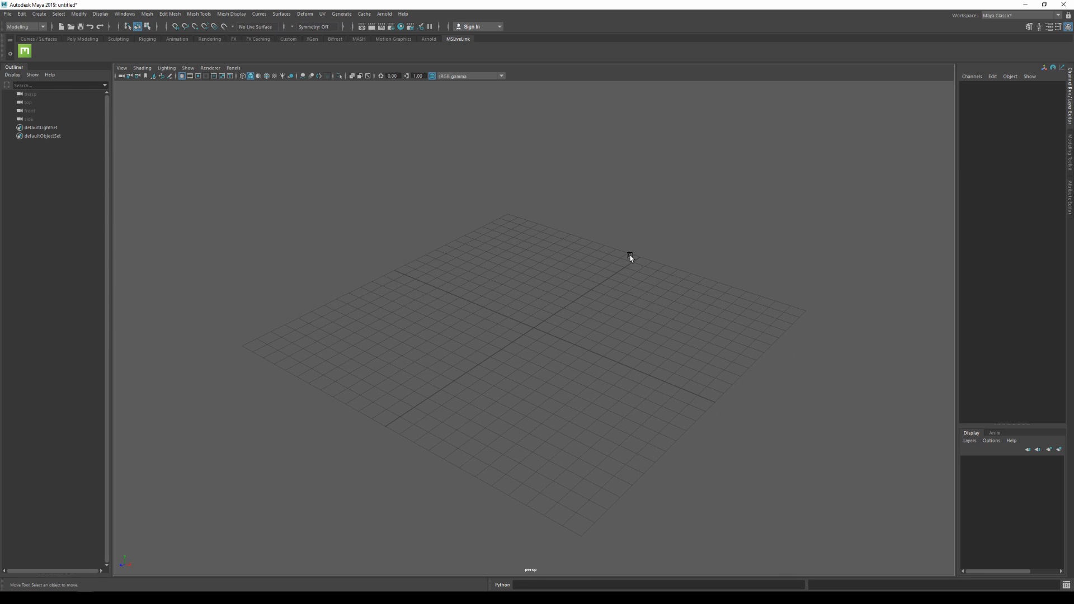
mouse_move(681, 227)
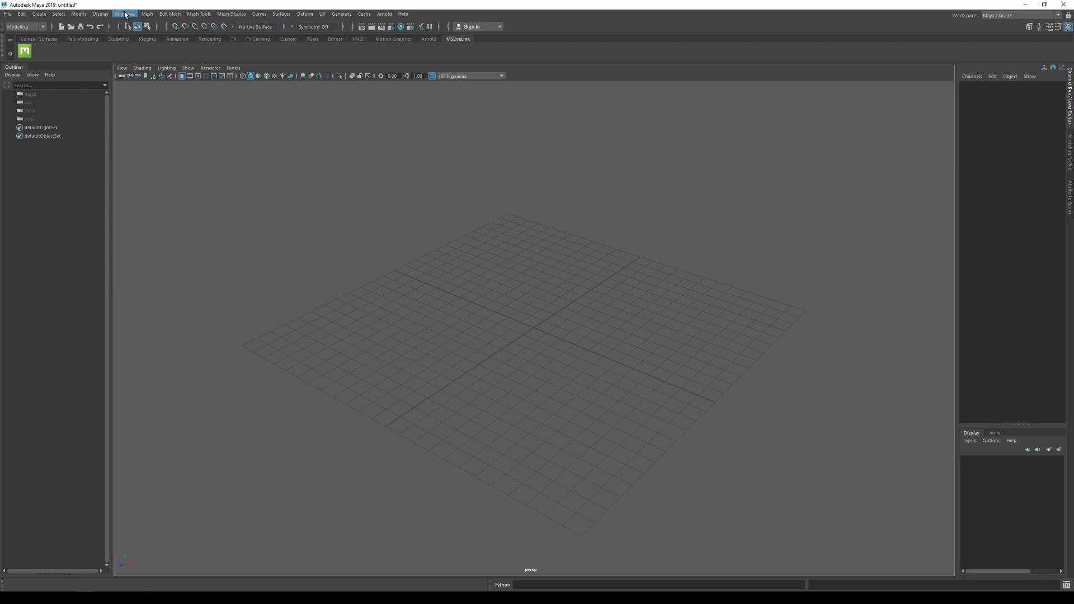
- Review the Settings preferences for world coordinate system and centimeter working units, then save
click(124, 13)
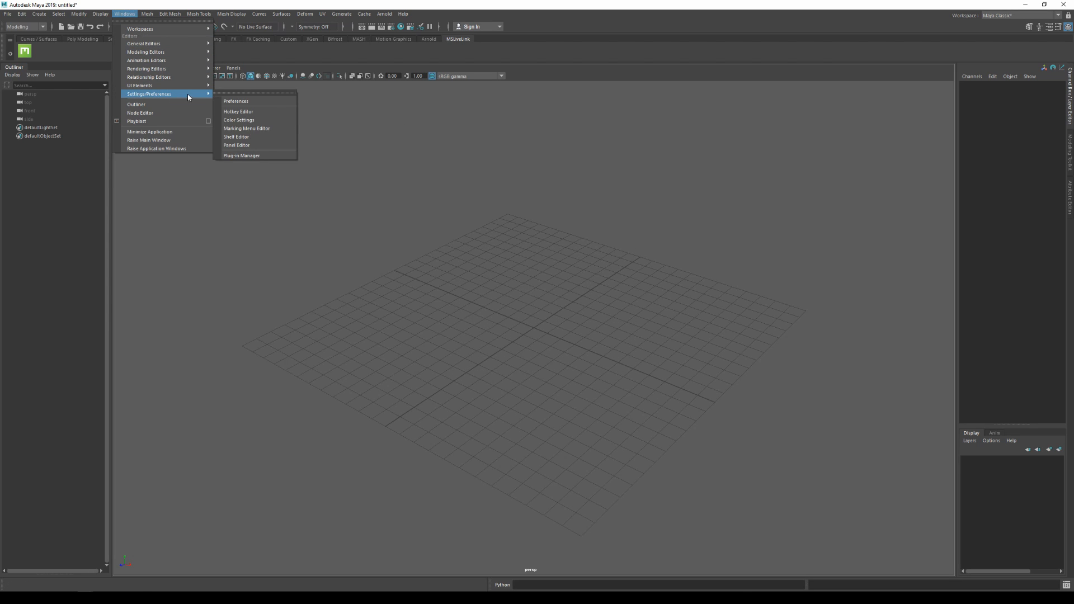
click(235, 101)
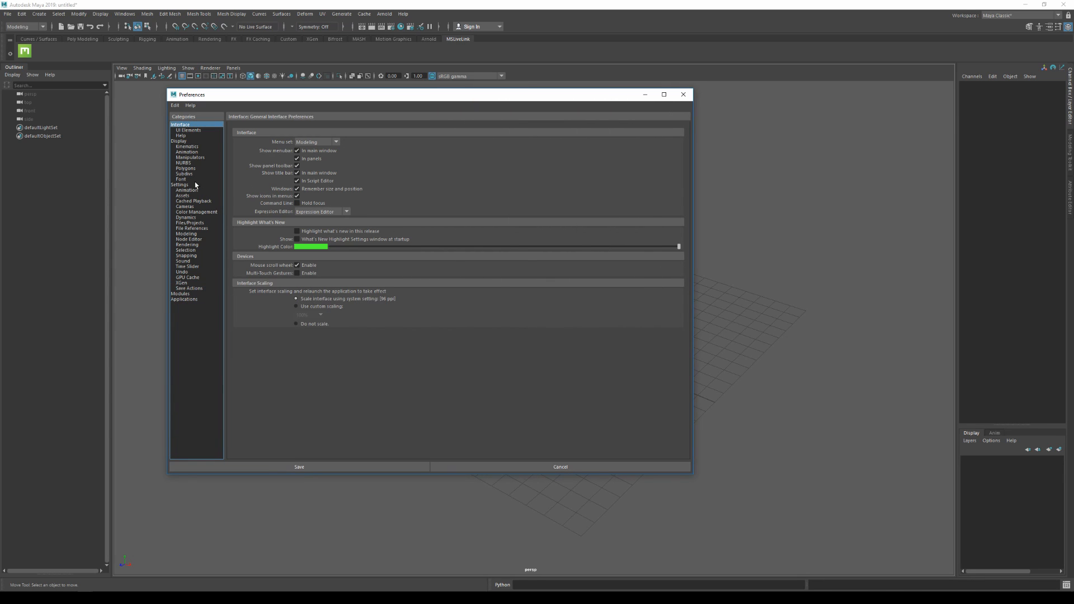
click(179, 184)
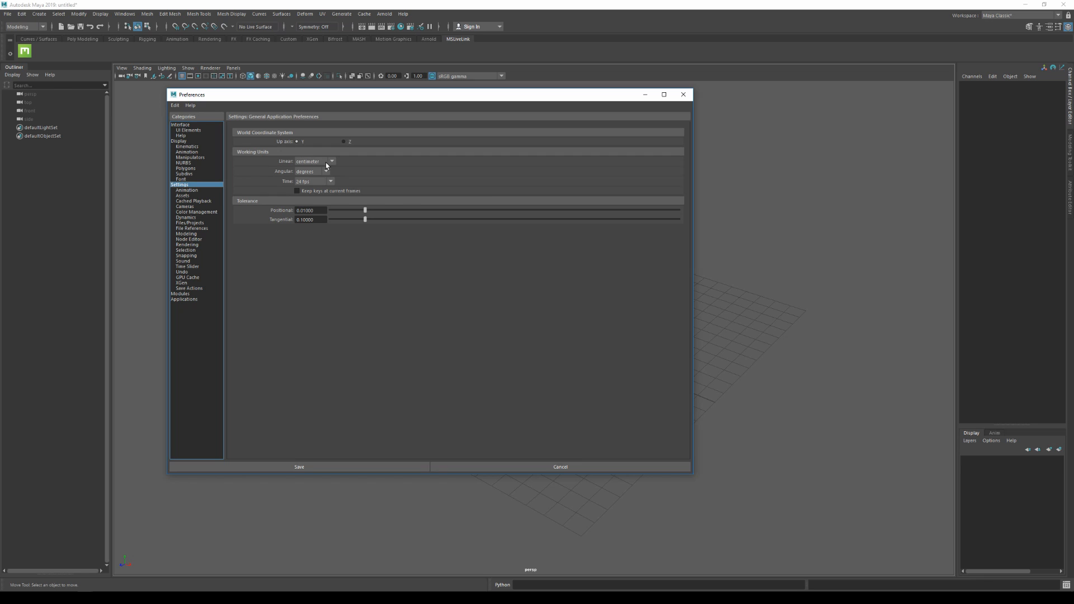
mouse_move(416, 435)
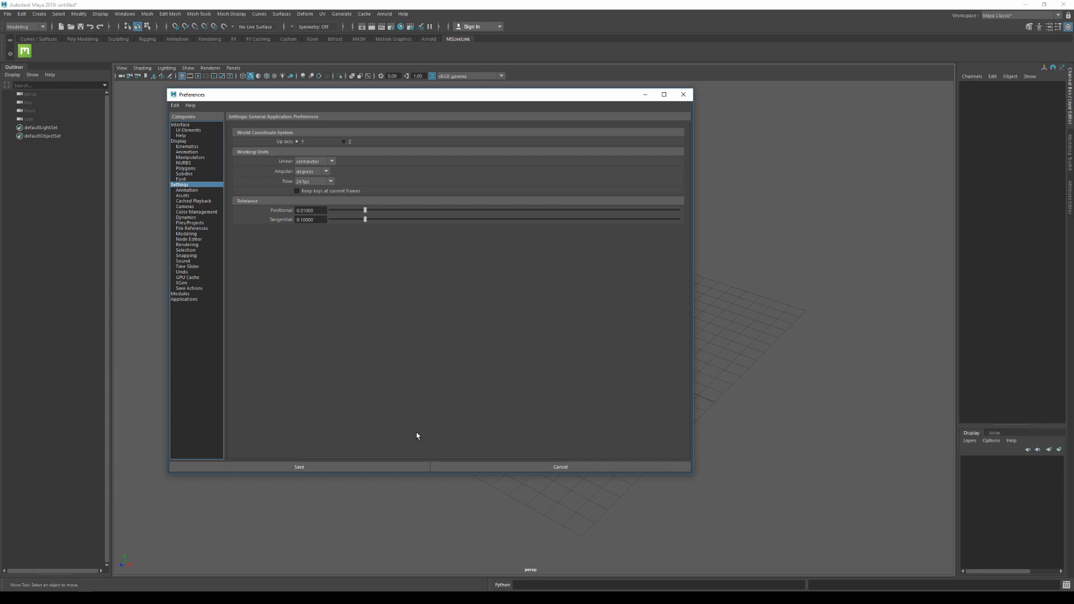
click(299, 466)
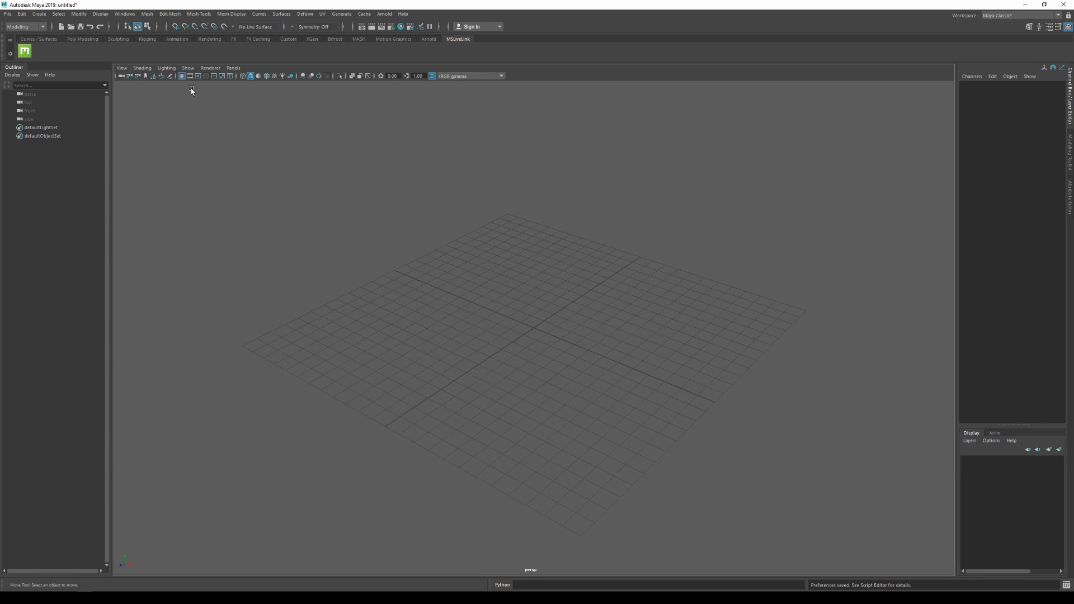
- Set the viewport grid to show main lines every 25 units in Grid Options
click(182, 76)
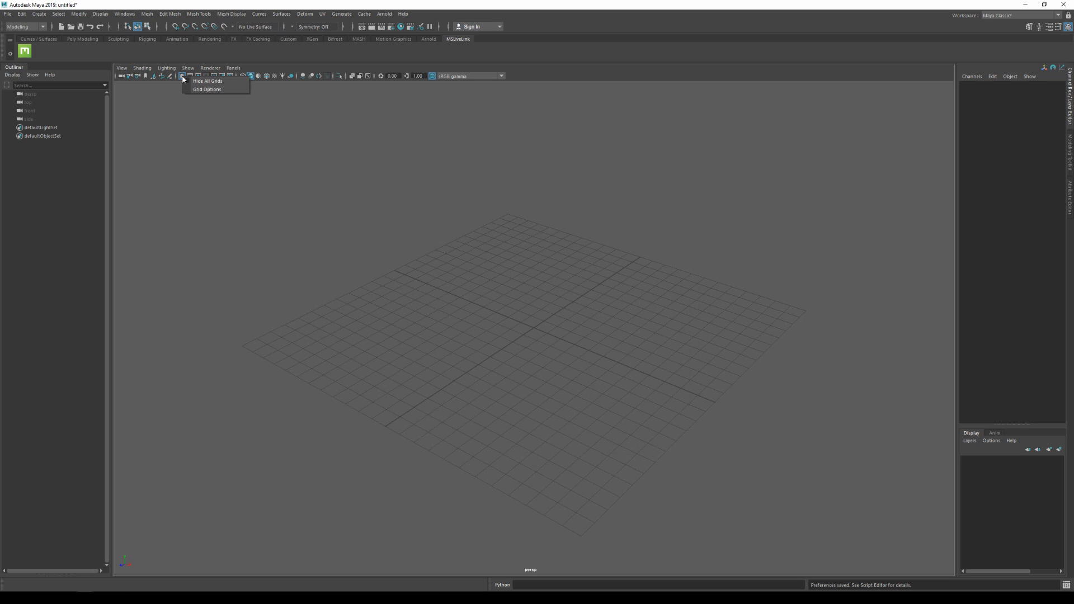
click(208, 90)
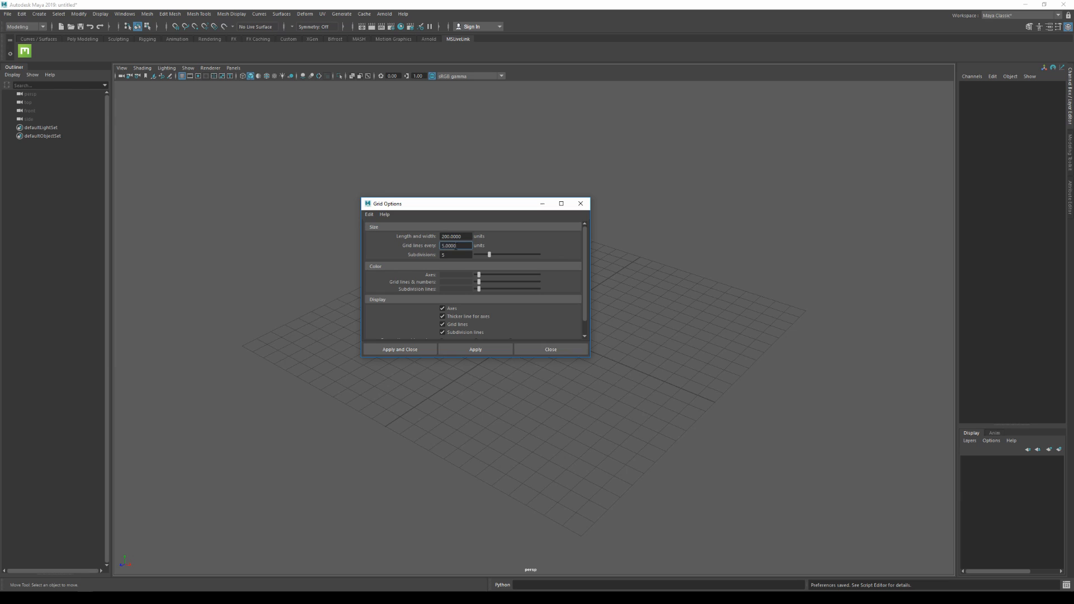
text(25.0000)
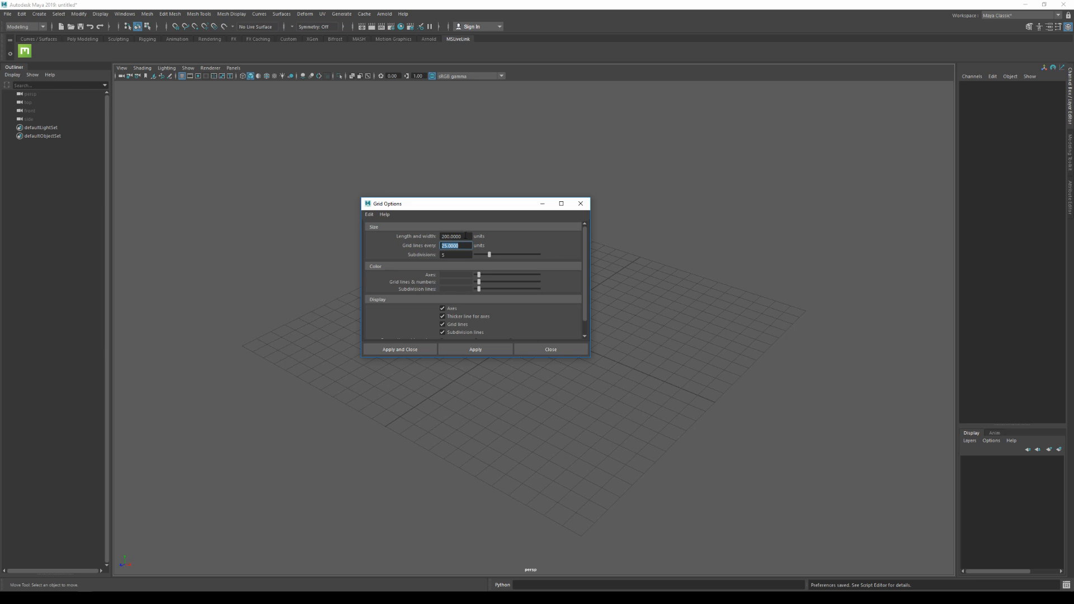
mouse_move(493, 360)
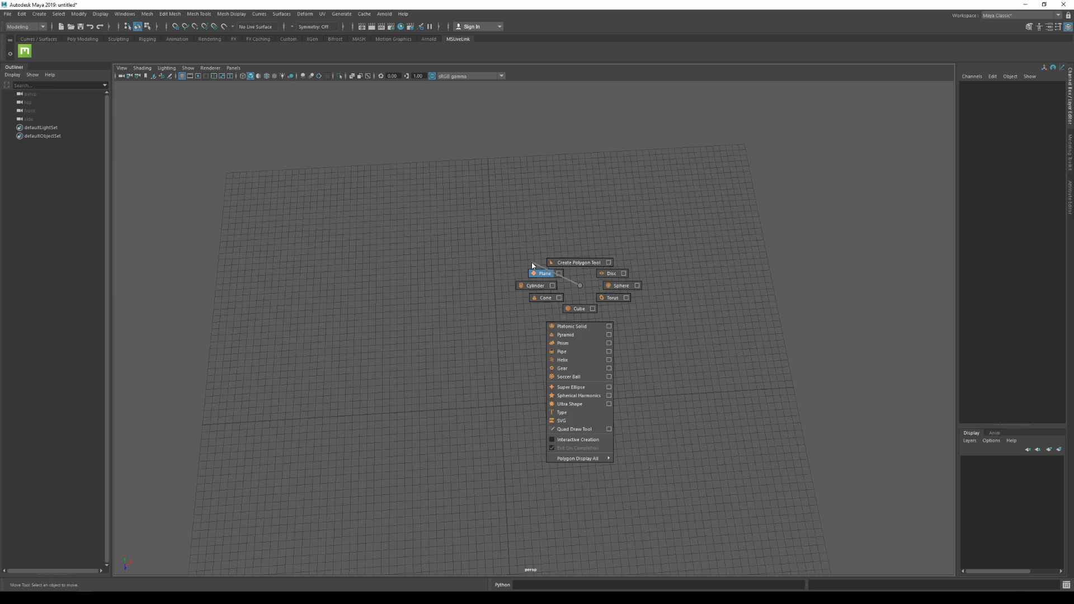
- Create a polygon plane and edit its width, height and subdivisions in the Channel Box
click(545, 273)
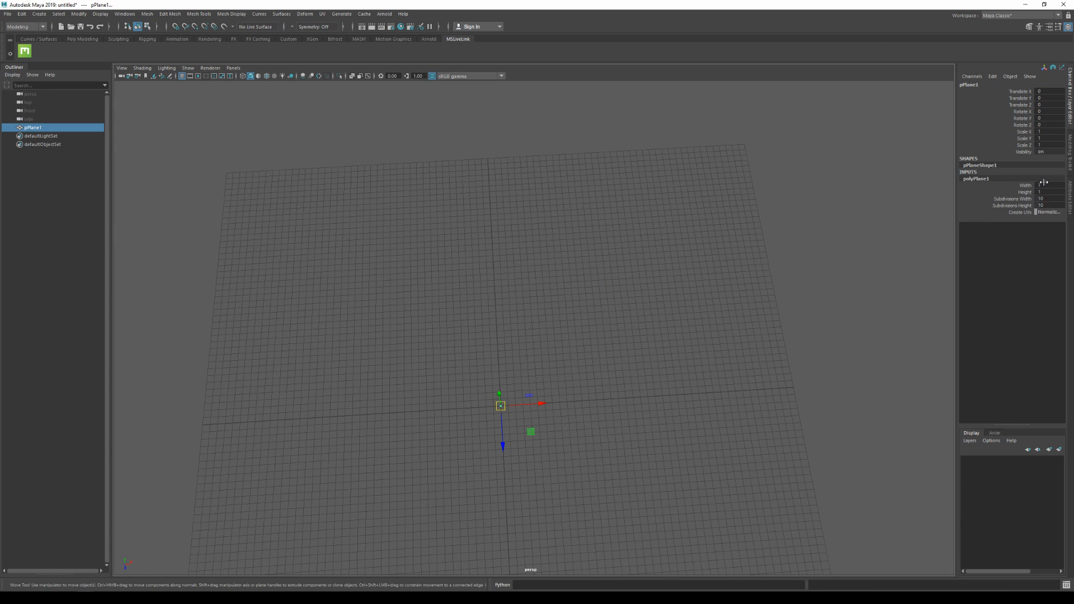
click(1045, 184)
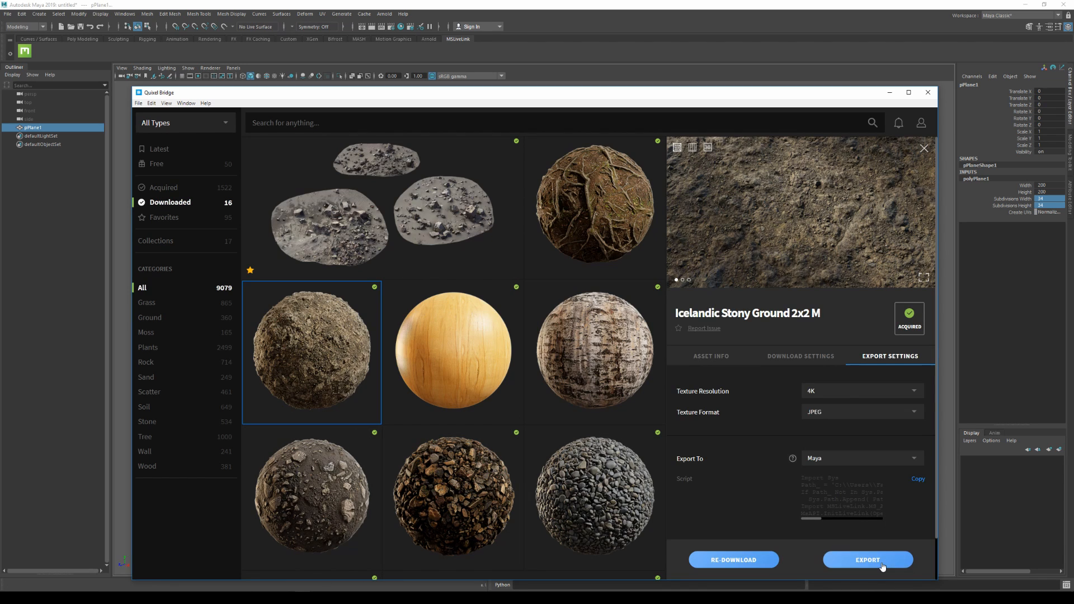
- Export Icelandic Stony Ground to Maya and show the plane with textured display
click(867, 559)
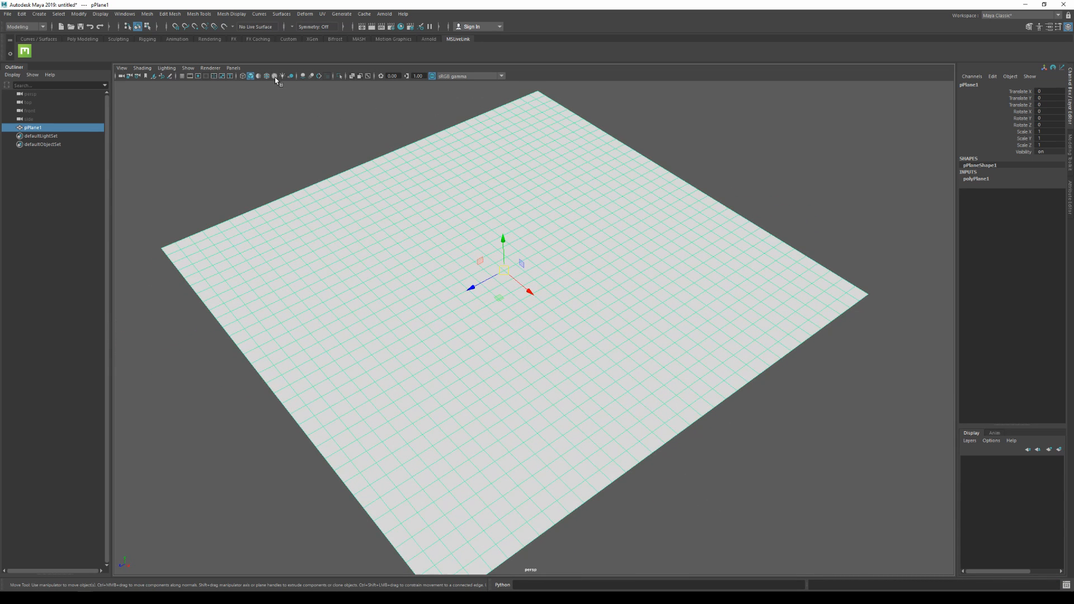
click(273, 76)
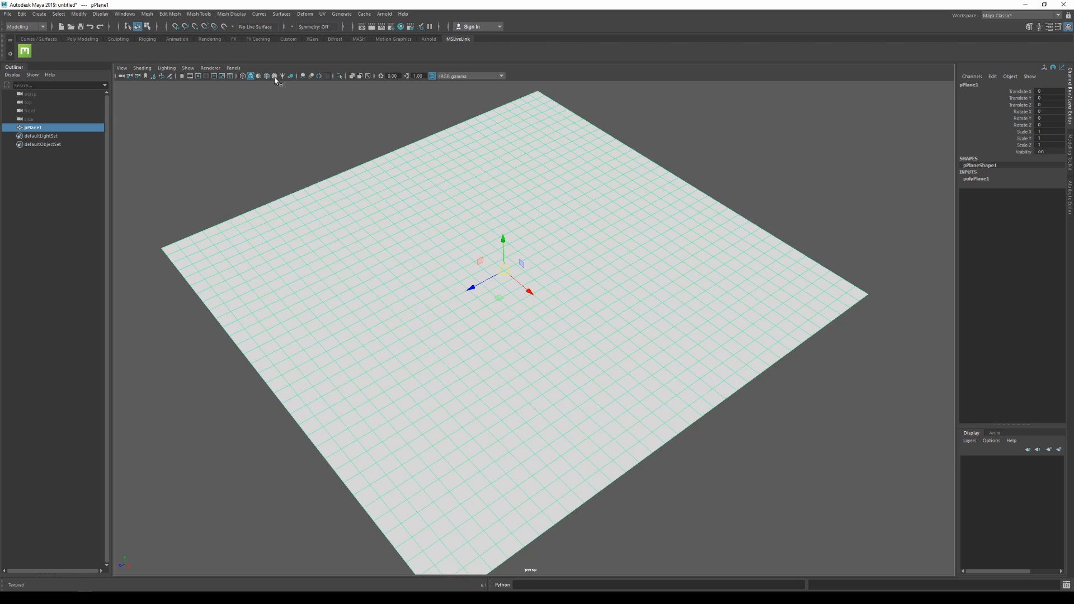
click(274, 76)
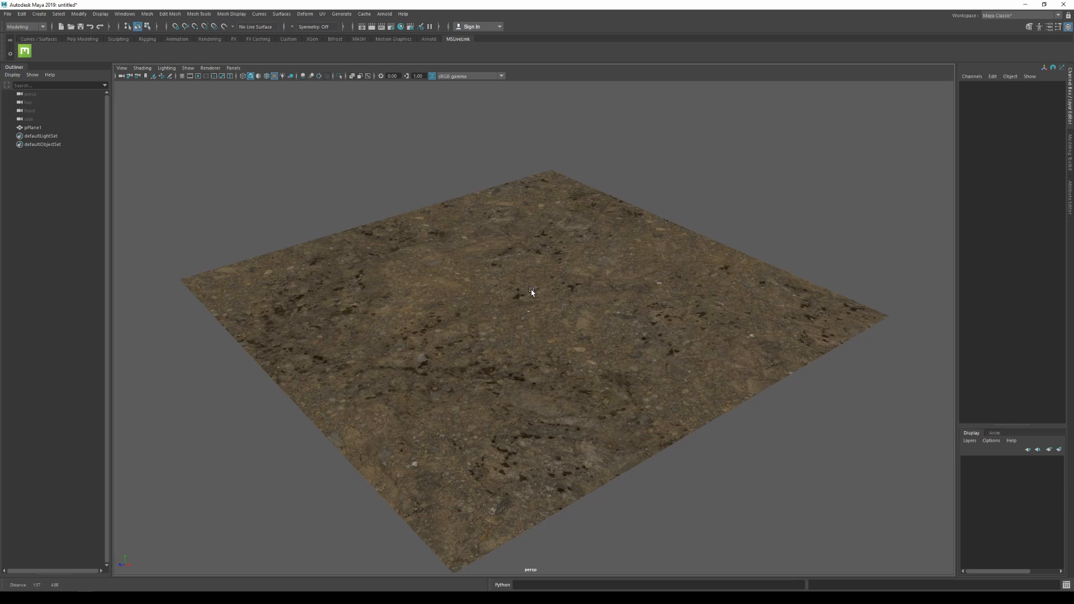
- Render the current view in Arnold RenderView
click(384, 14)
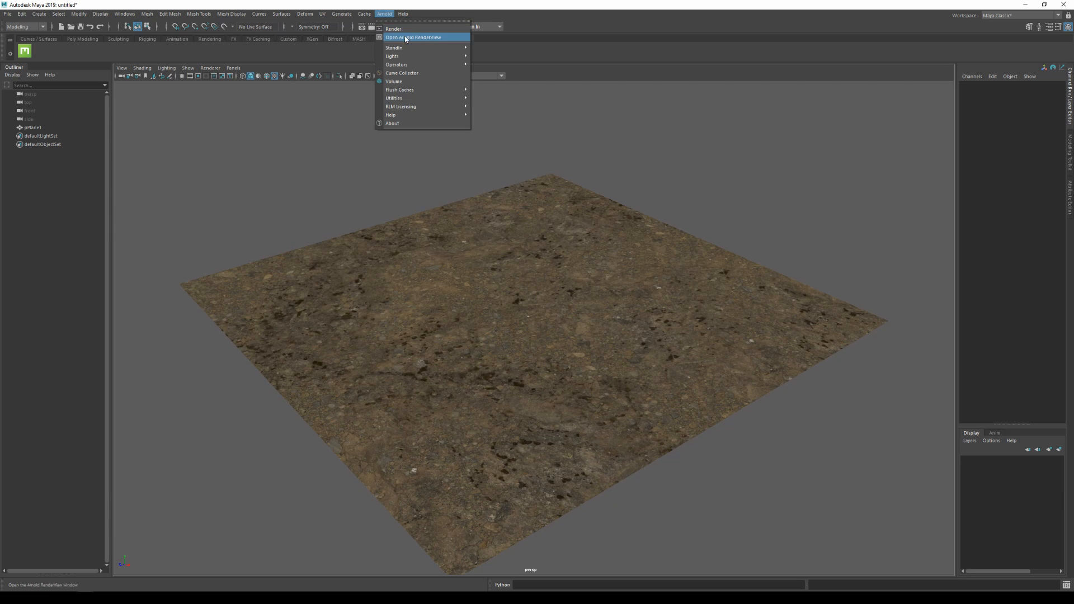
click(412, 37)
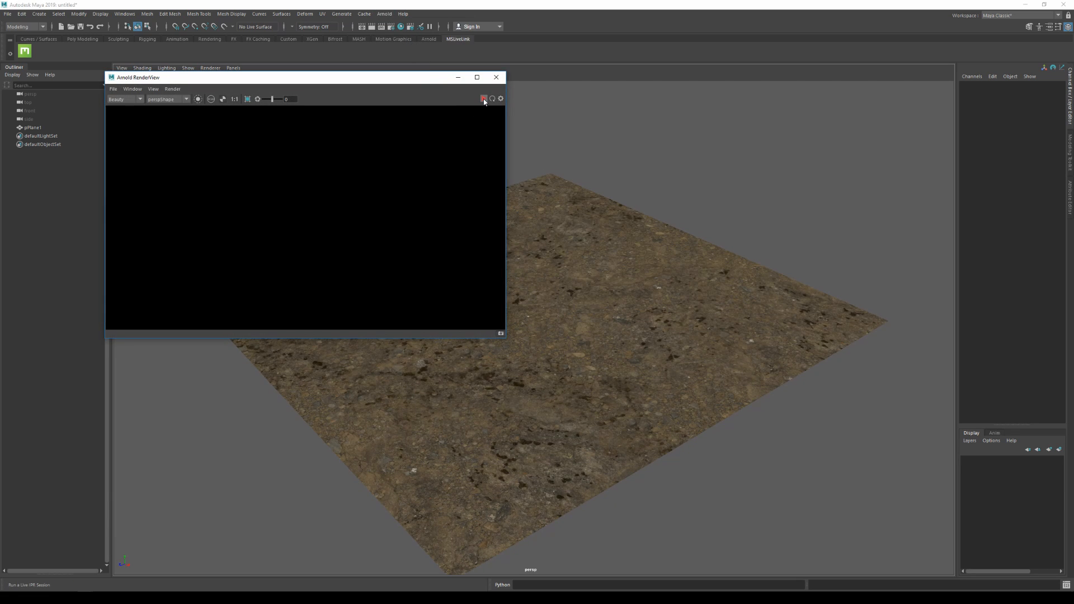
click(483, 99)
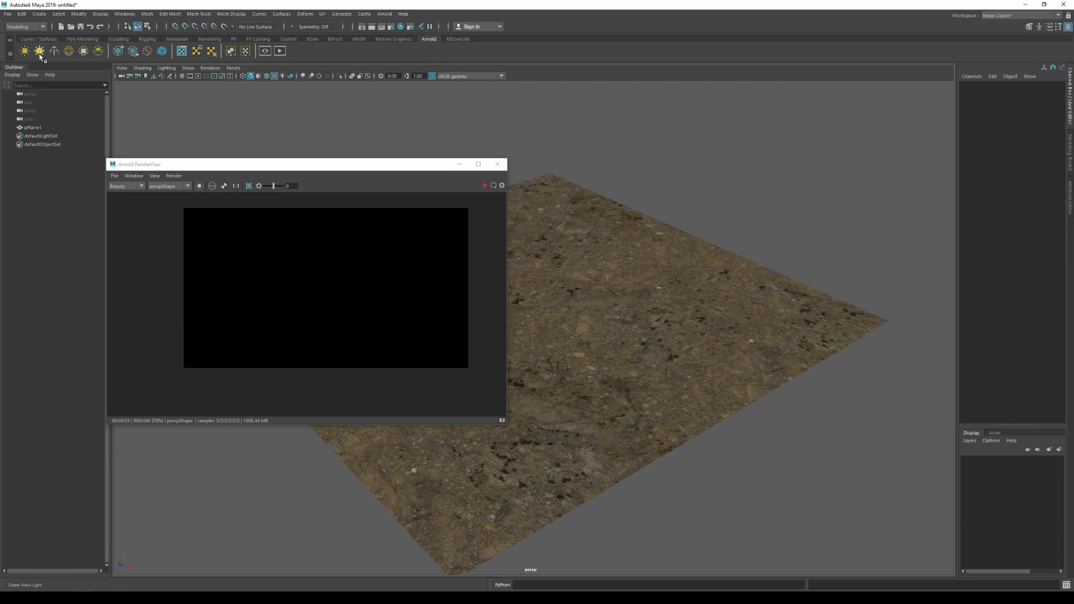
- Create an Arnold area light above the plane and re-render the scene
click(39, 50)
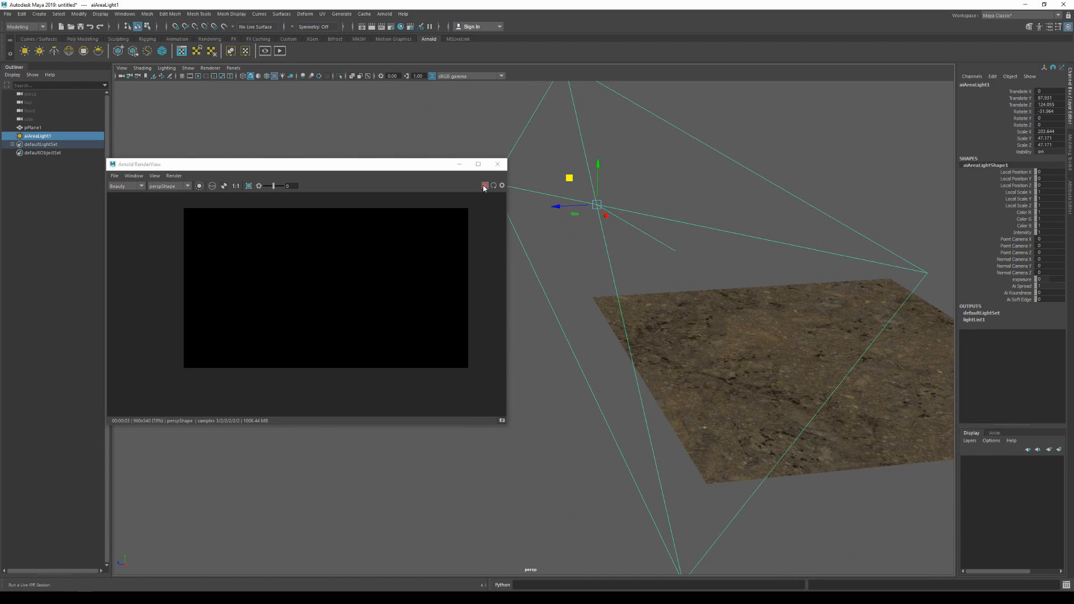
click(484, 186)
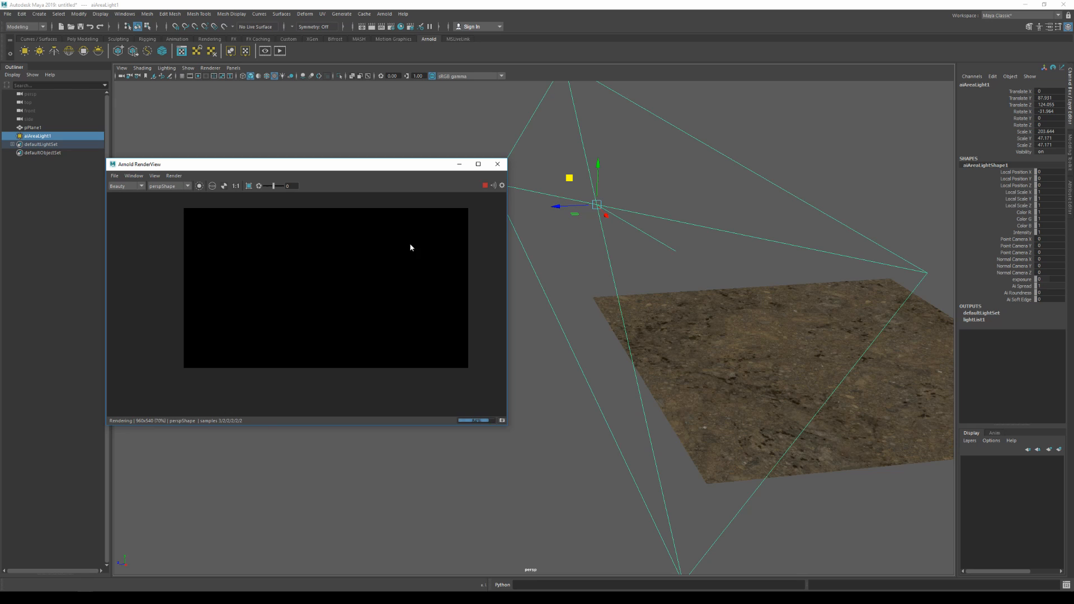
click(485, 186)
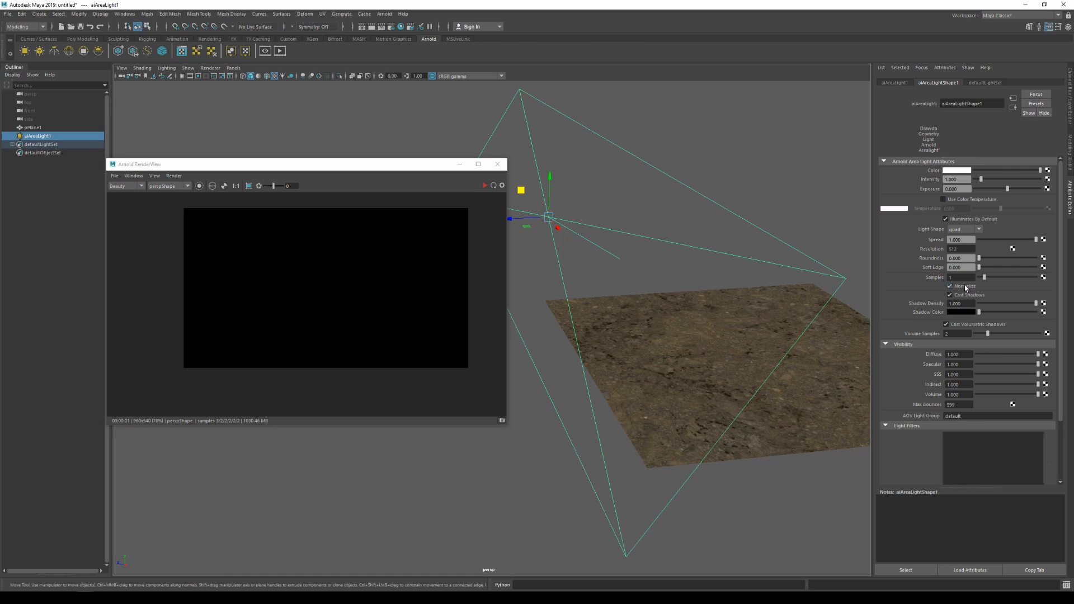
- Uncheck Normalize on aiAreaLightShape1 and deselect the light
click(948, 285)
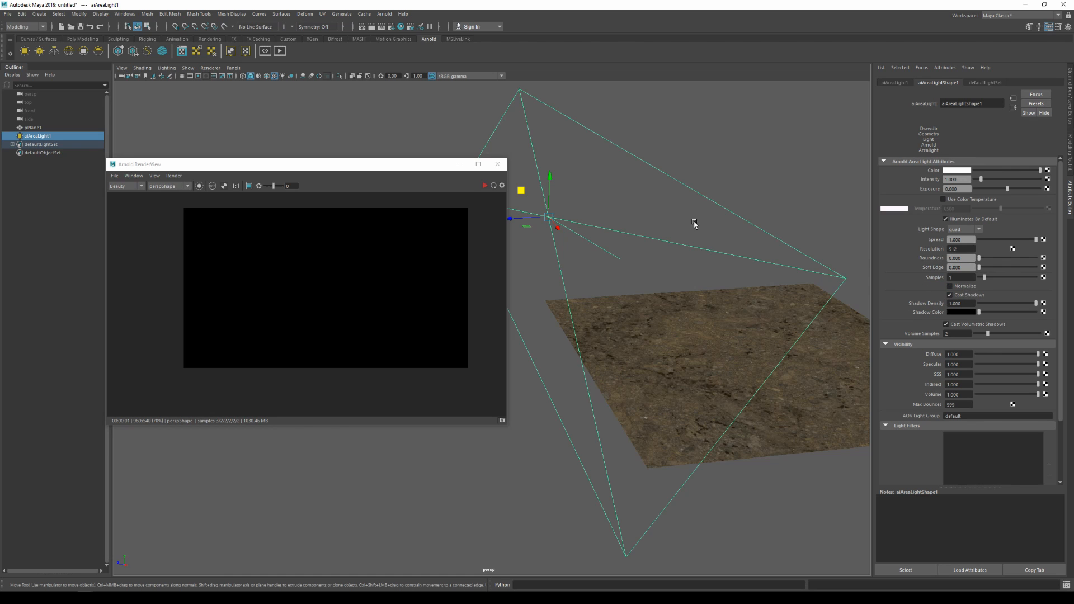
click(485, 185)
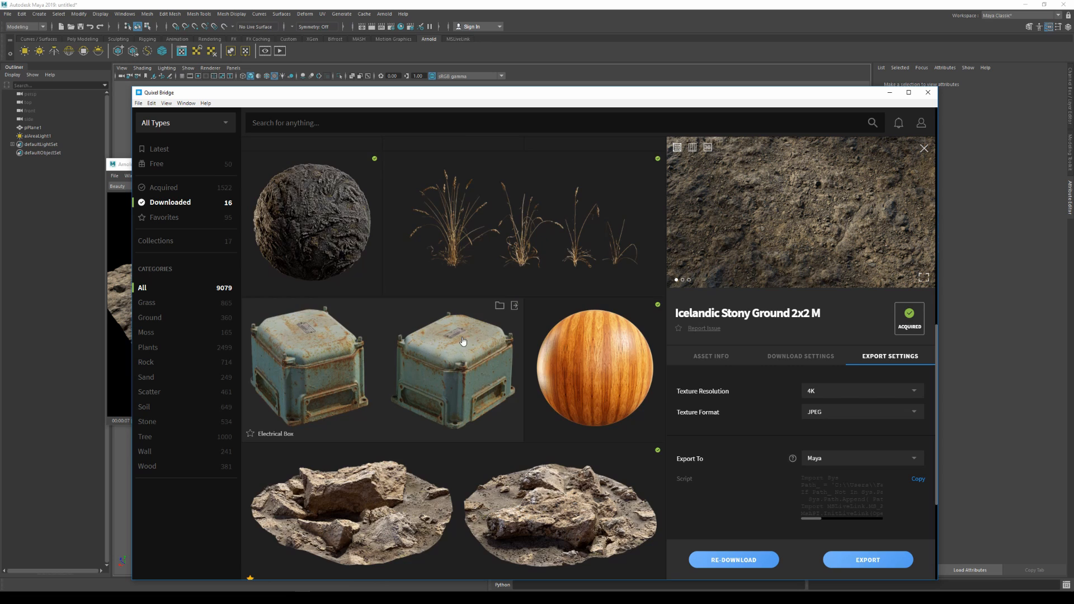
scroll(down, 3)
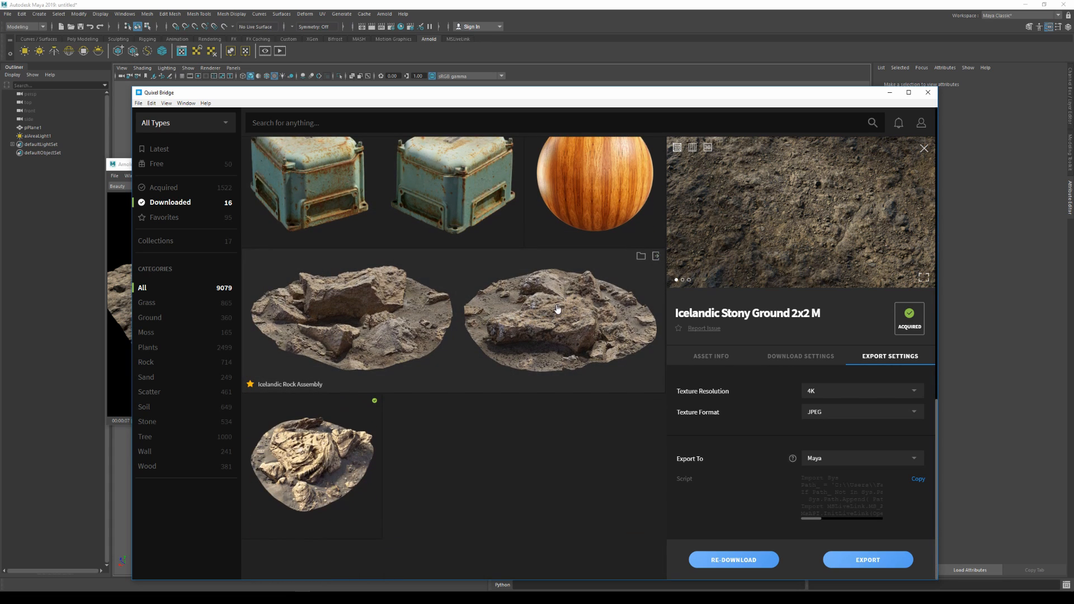